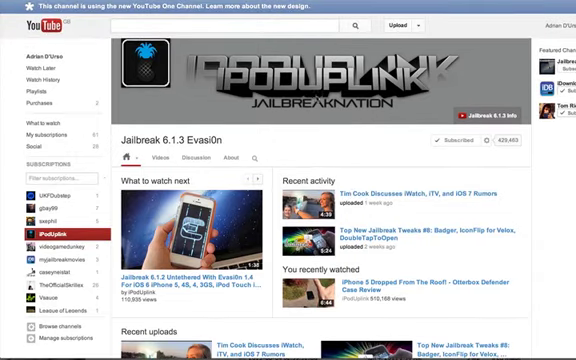
mouse_move(307, 150)
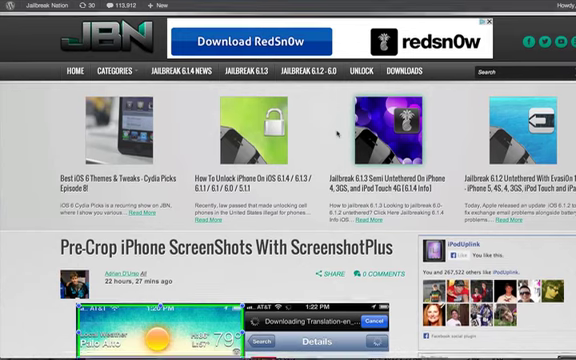
scroll(down, 3)
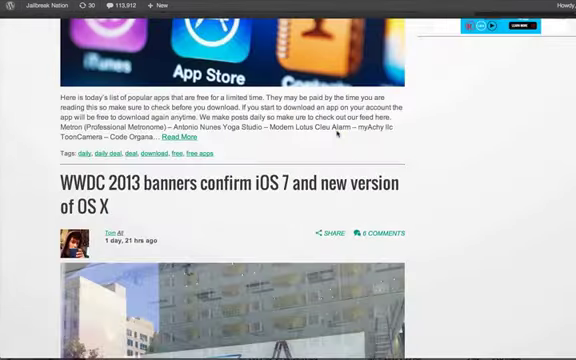